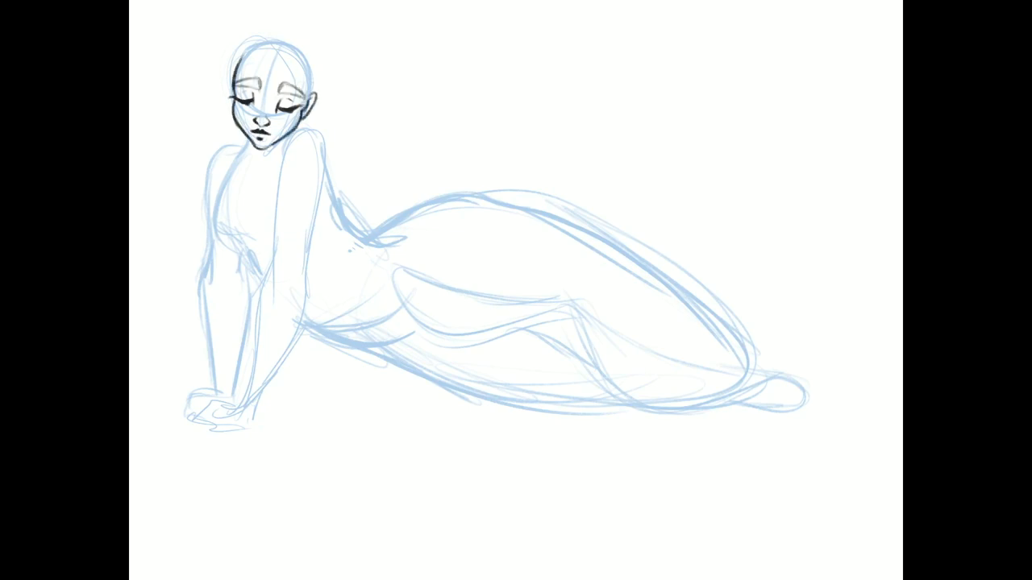
# - Ink a black stroke tracing the figure's right neck and shoulder curve over the blue sketch
pyautogui.moveTo(302, 133); pyautogui.dragTo(339, 169)
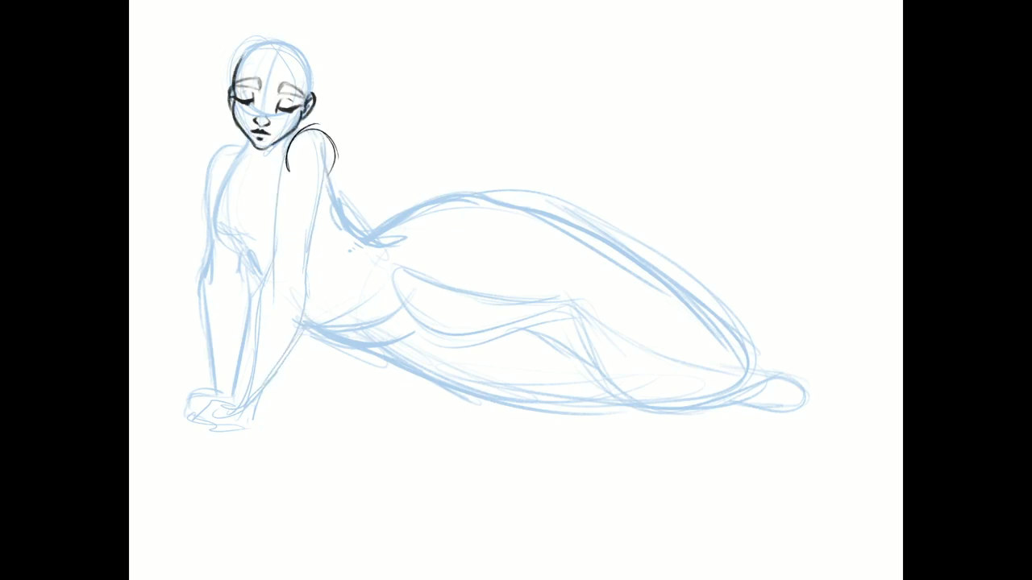